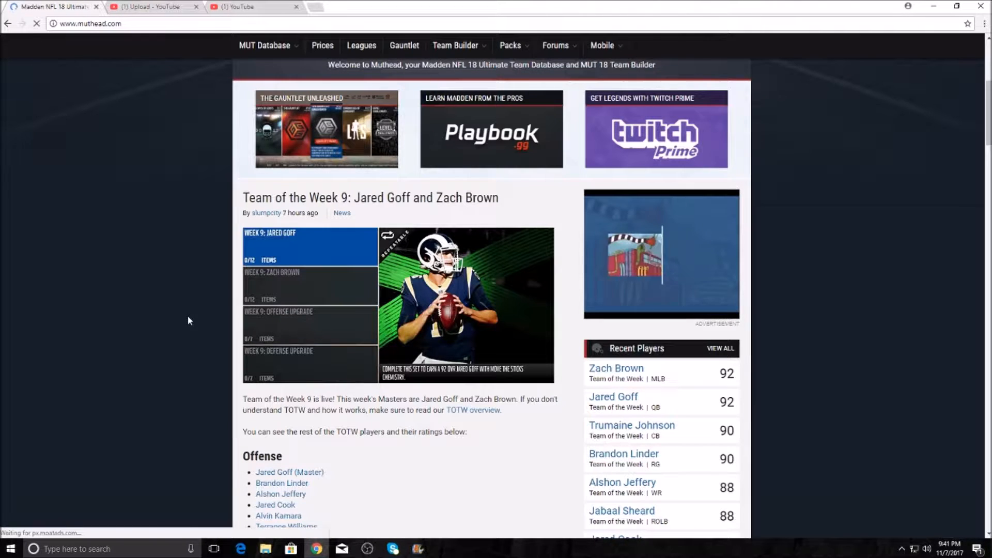
Scroll the homepage through the TOTW 9 player lists into the Week 9 Predictions post
scroll(down, 3)
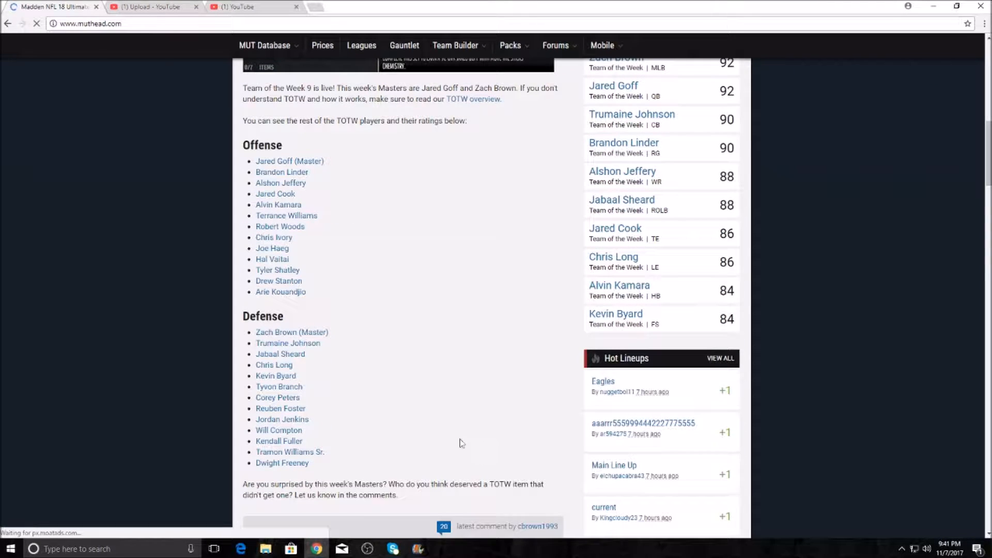
mouse_move(406, 473)
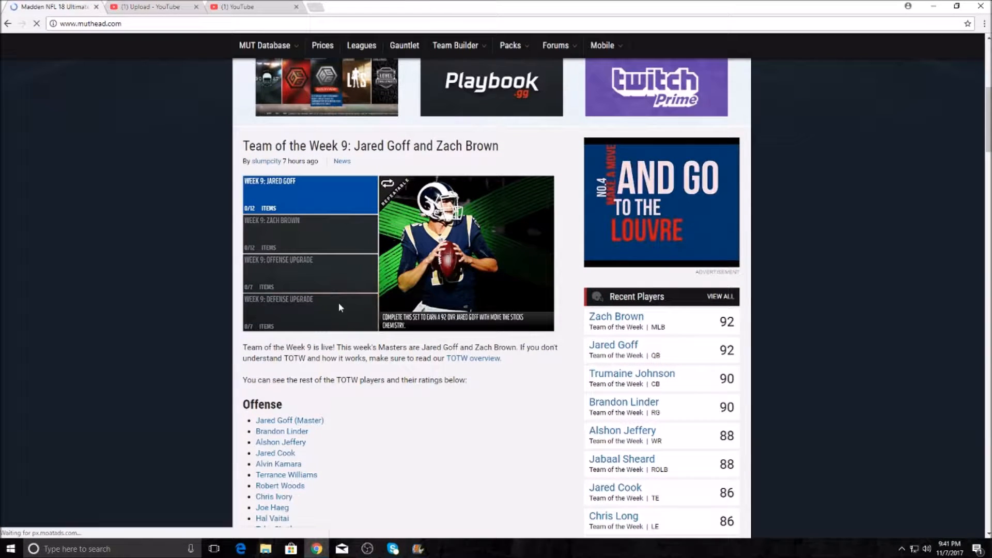
scroll(down, 3)
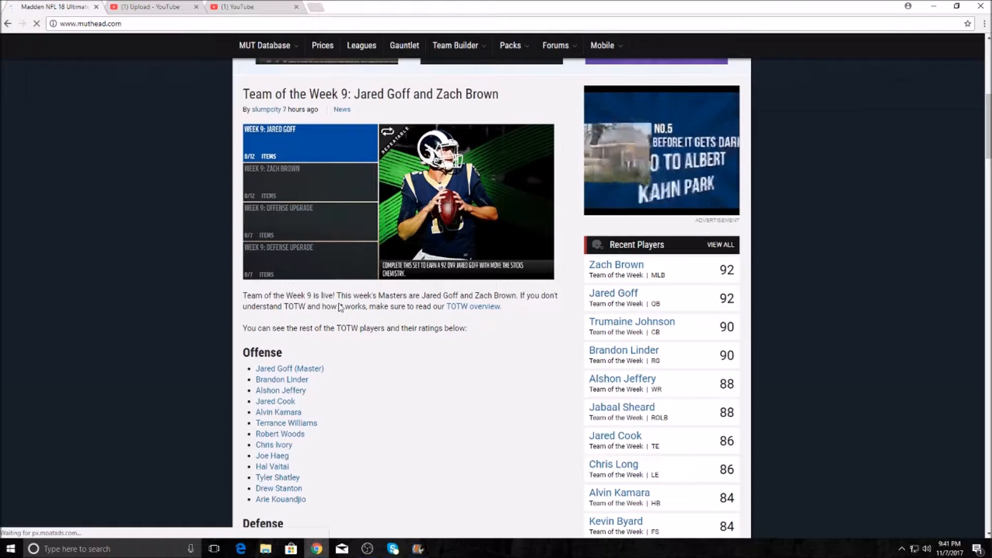
scroll(down, 3)
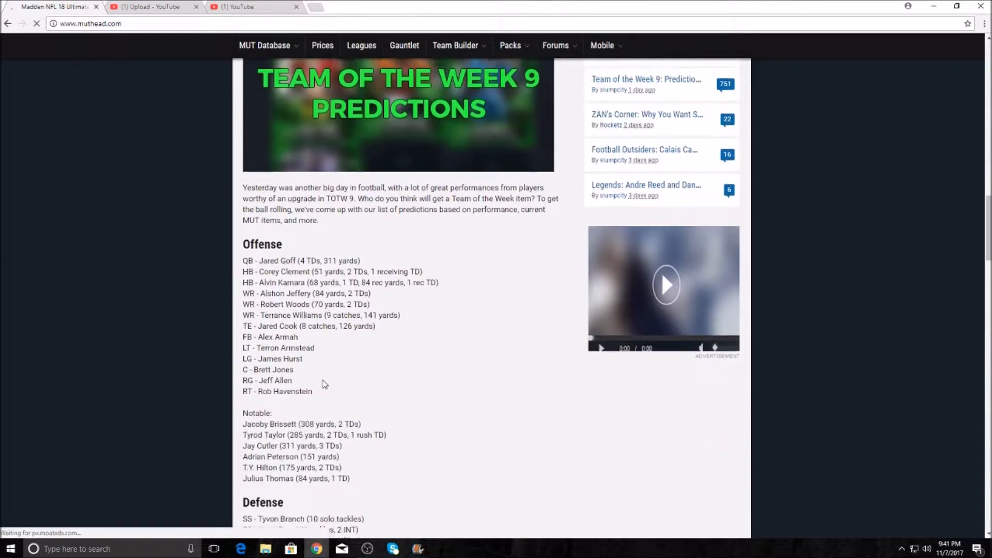
scroll(down, 3)
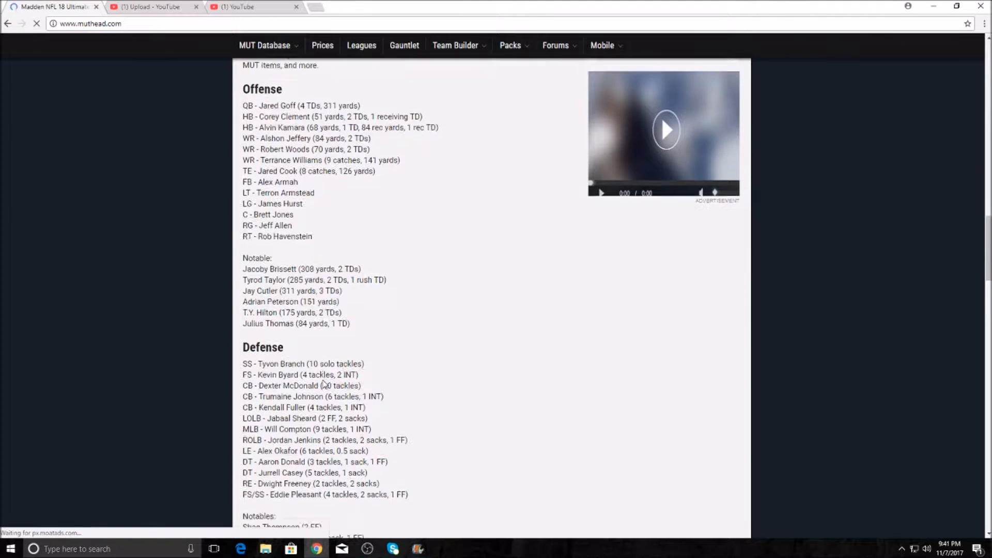
scroll(down, 3)
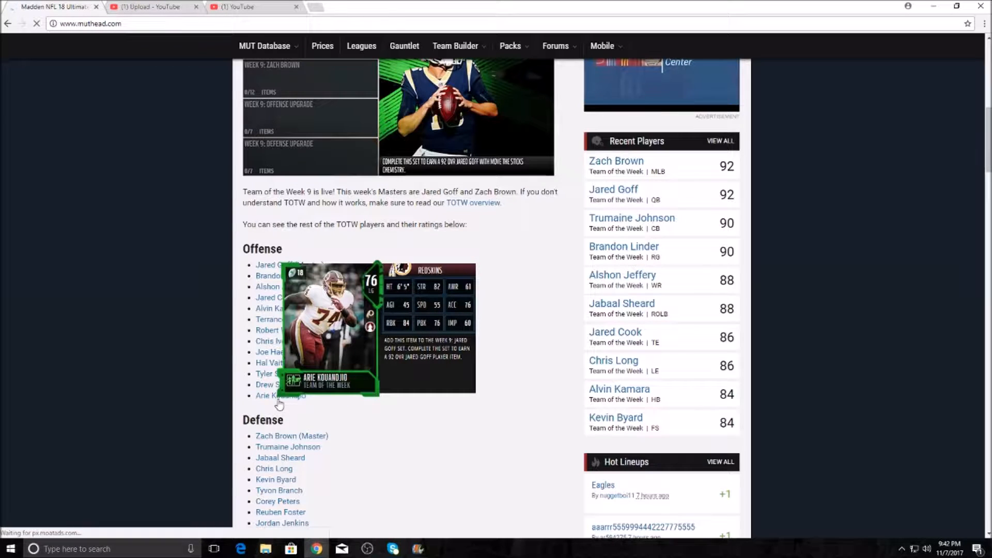
mouse_move(278, 385)
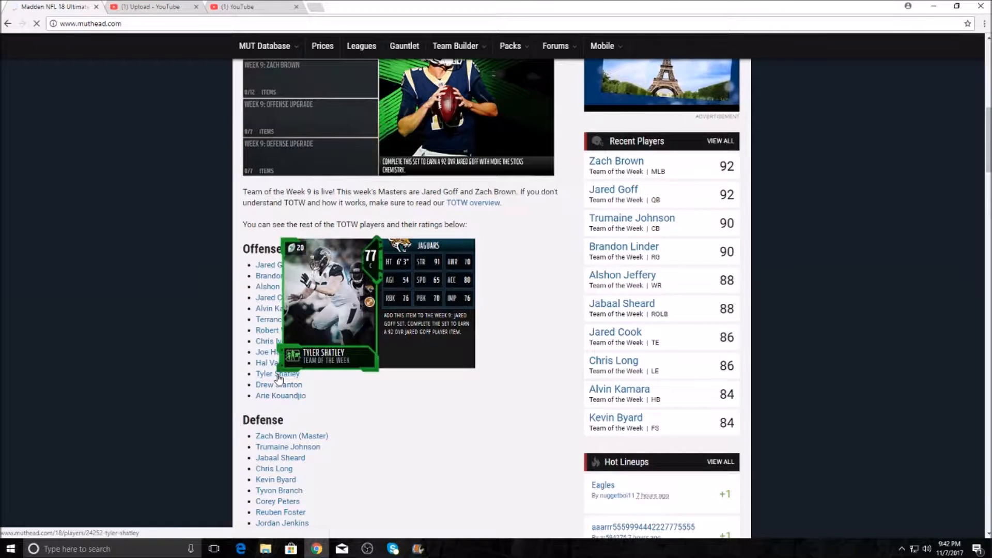
mouse_move(272, 363)
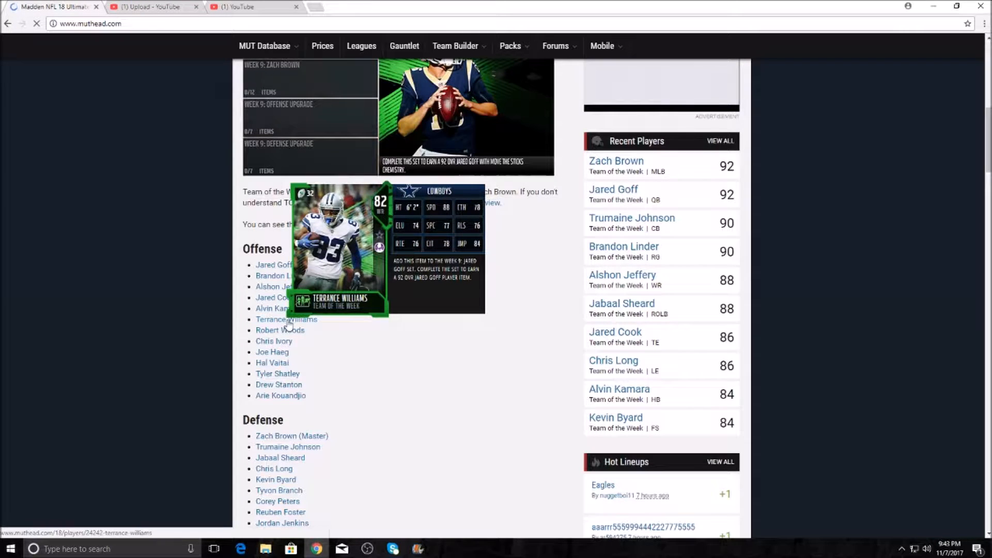
Bring up Terrance Williams's 82-rated Cowboys card from the Offense list
click(285, 319)
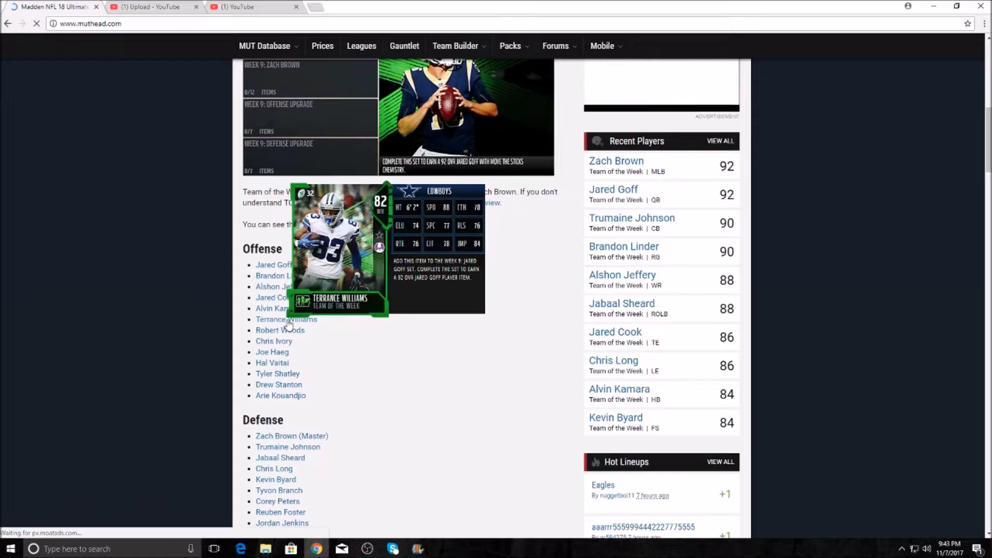
mouse_move(278, 308)
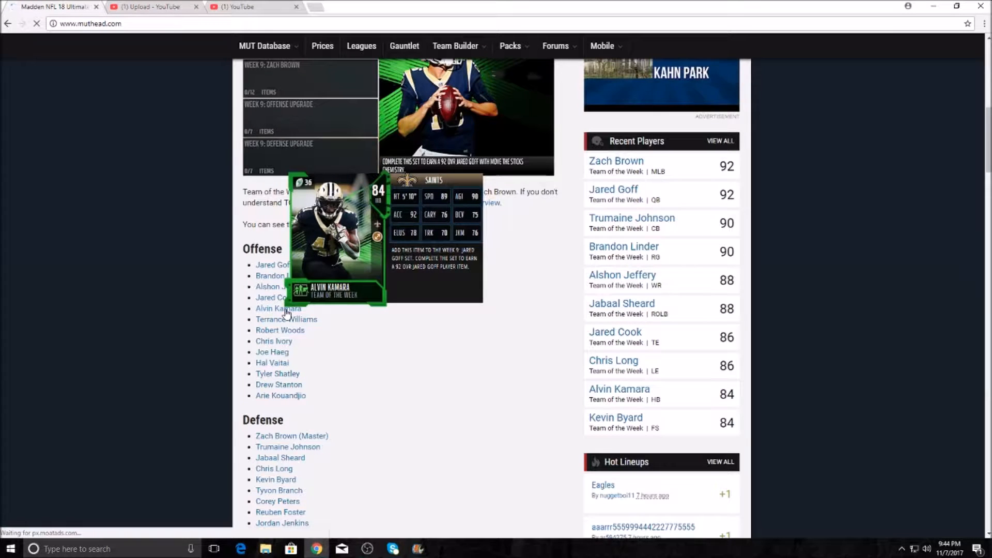
mouse_move(285, 298)
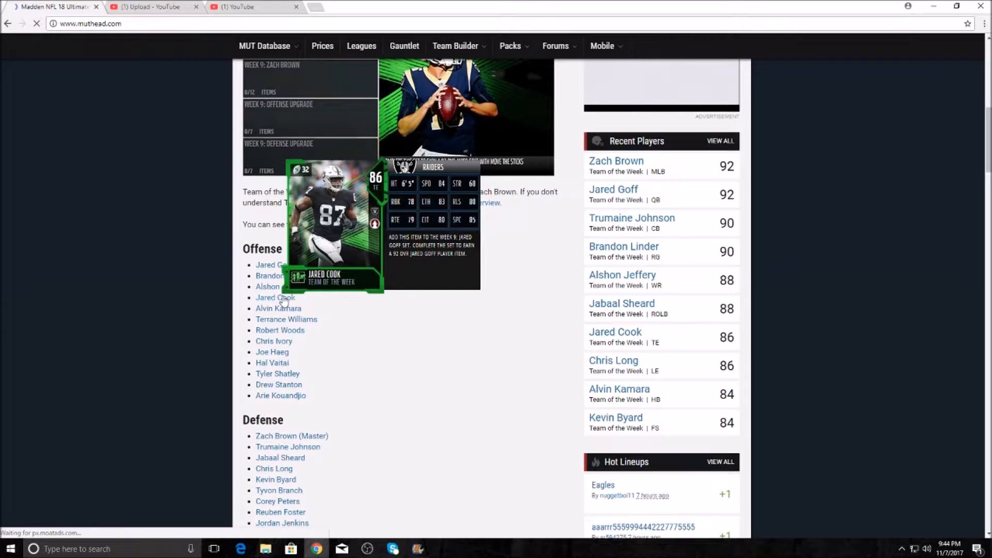
mouse_move(277, 286)
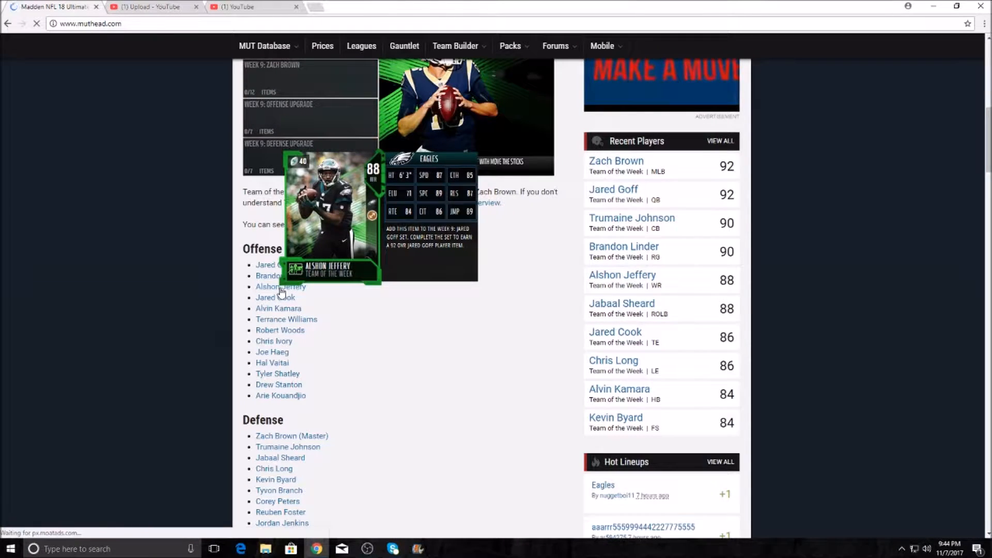
mouse_move(281, 275)
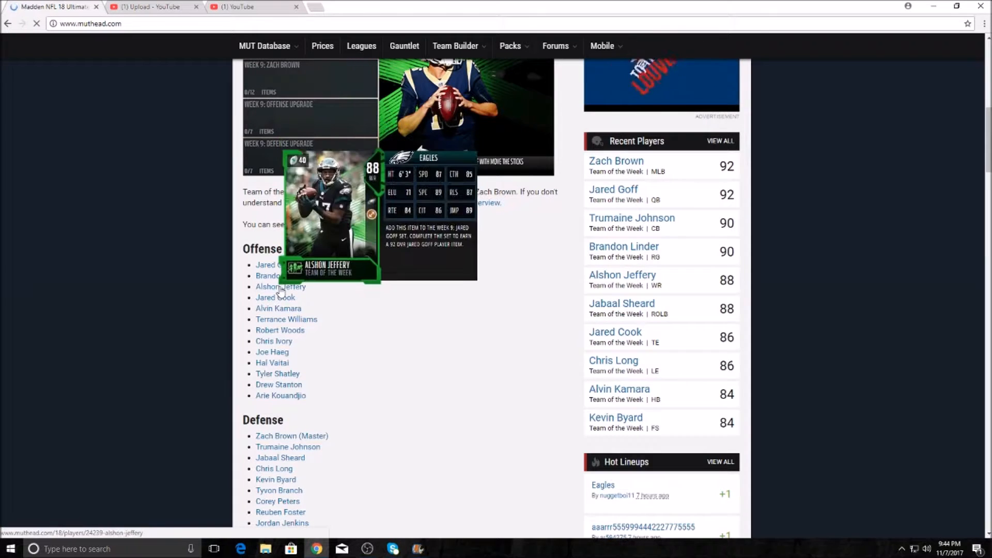
Bring up Brandon Linder's 90-rated Jaguars card from the Offense list
click(280, 286)
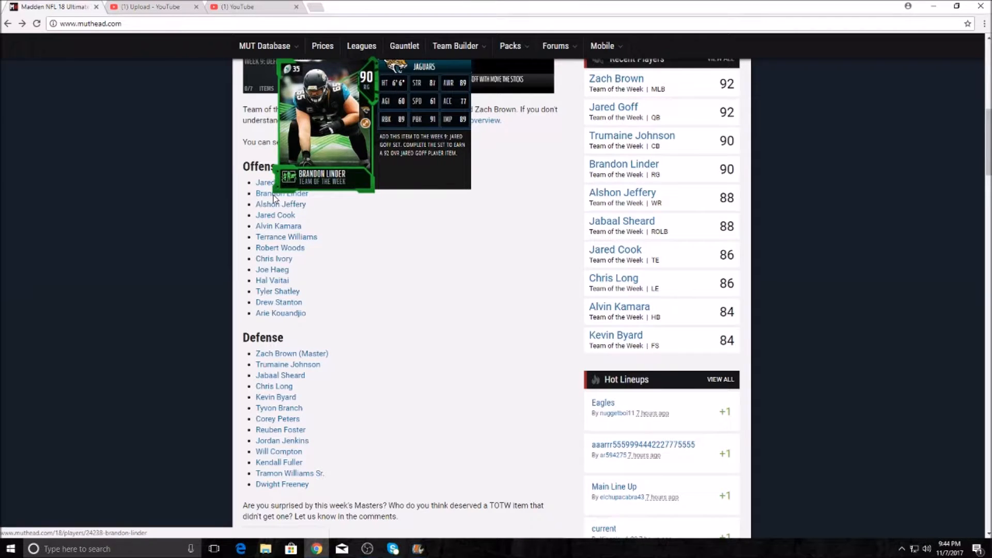
Trigger Dwight Freeney's card preview and scroll the full Defense list into view
click(281, 194)
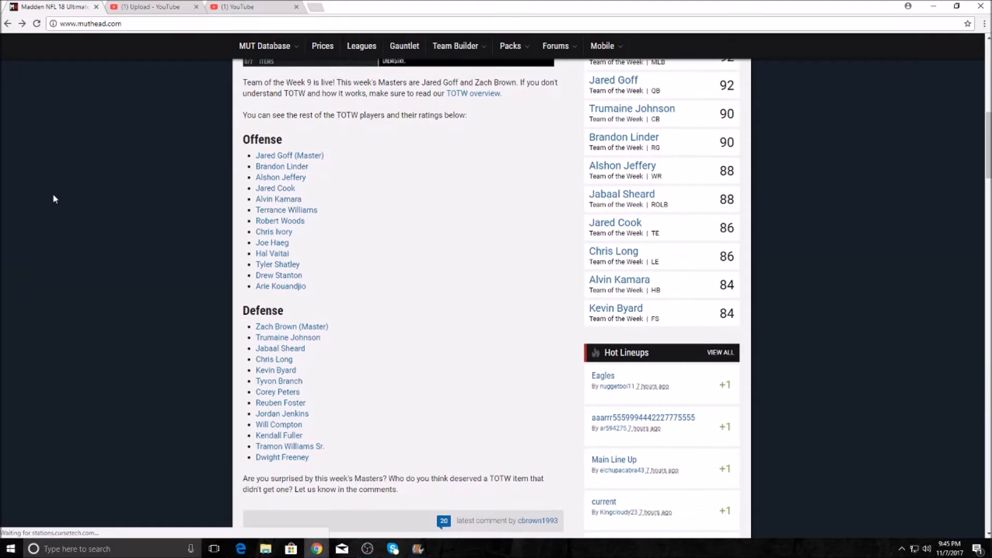
scroll(down, 3)
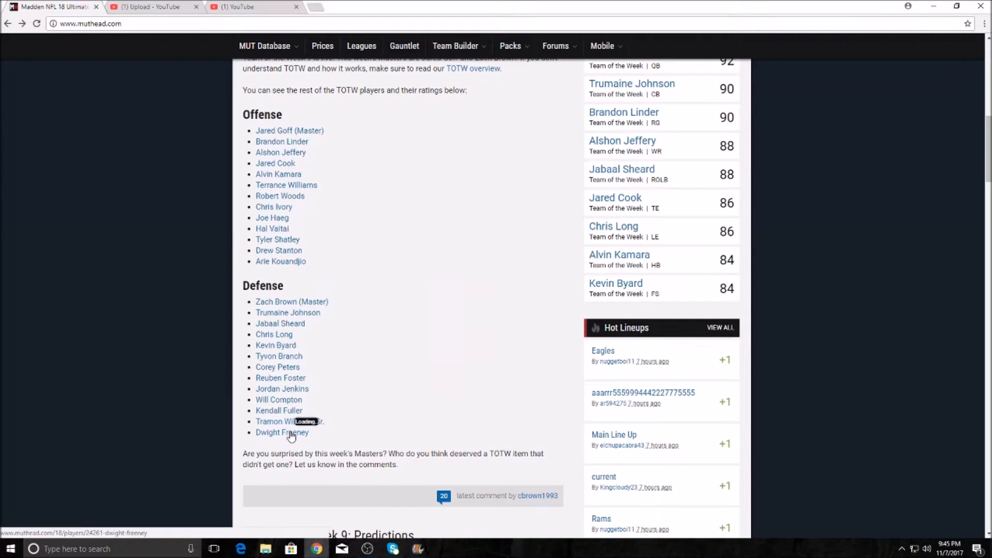
Open Dwight Freeney's 76-rated player page and scroll through his prices and ratings
click(282, 432)
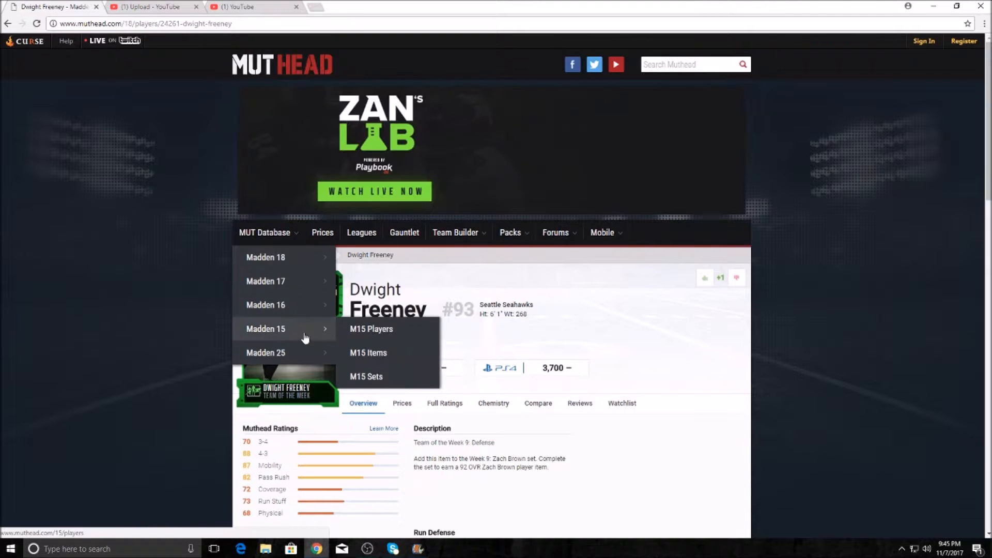
mouse_move(192, 215)
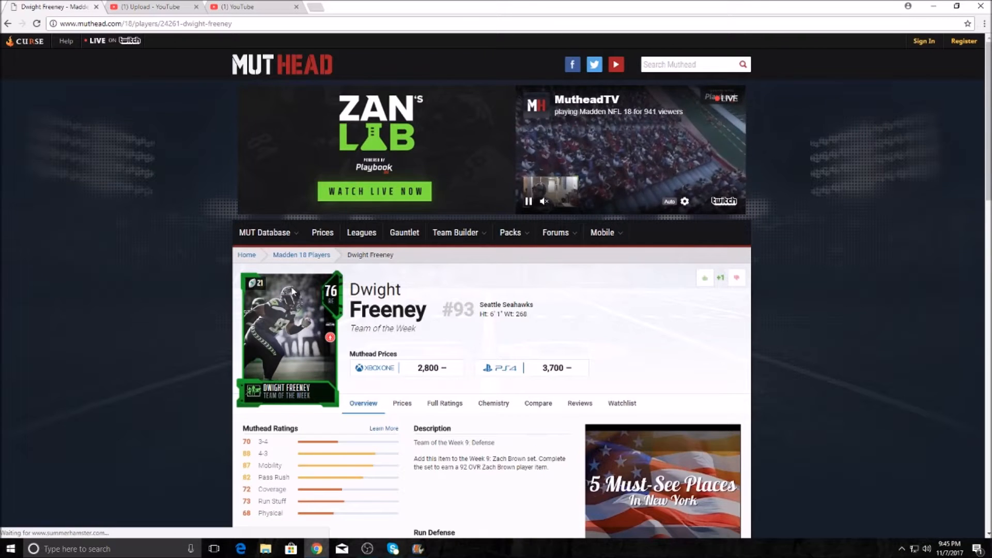
scroll(down, 3)
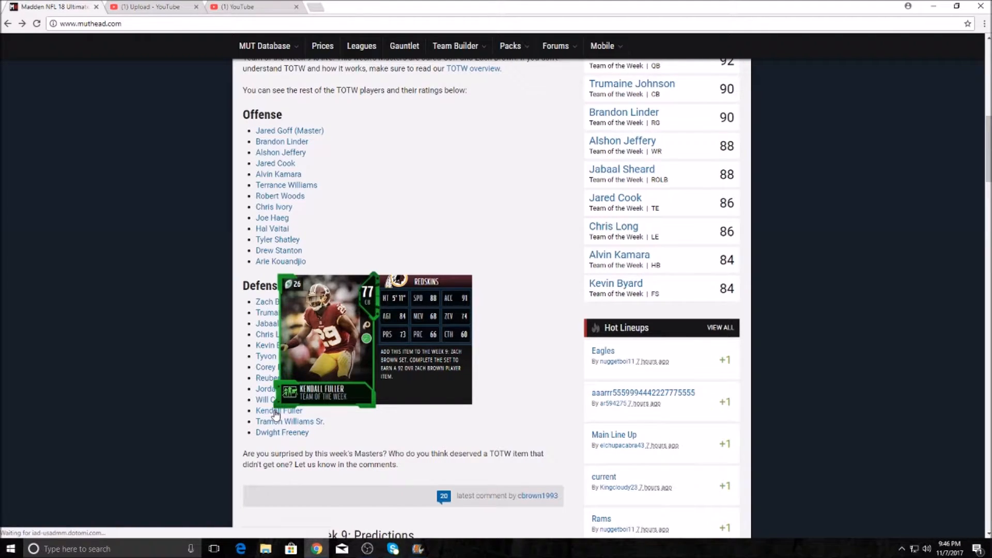
mouse_move(270, 399)
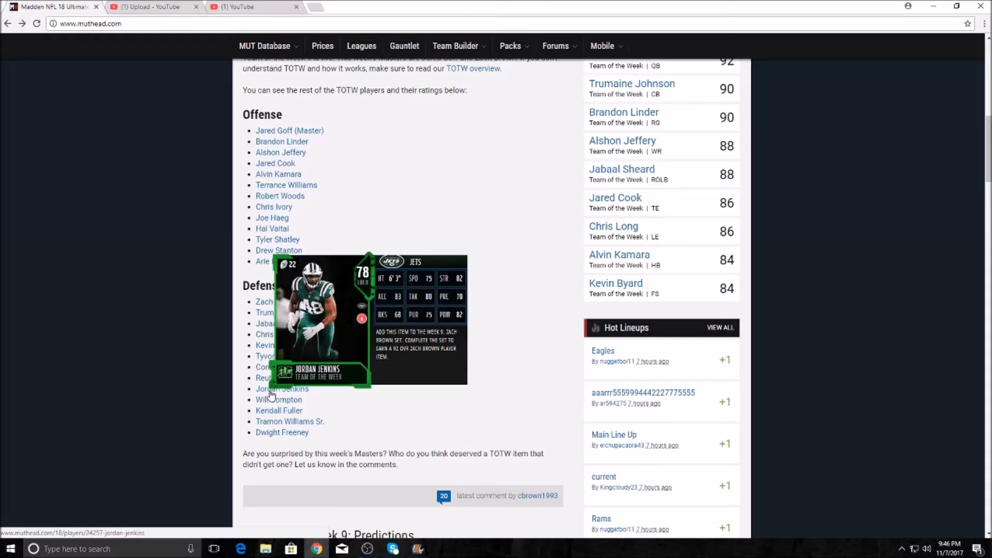
mouse_move(272, 378)
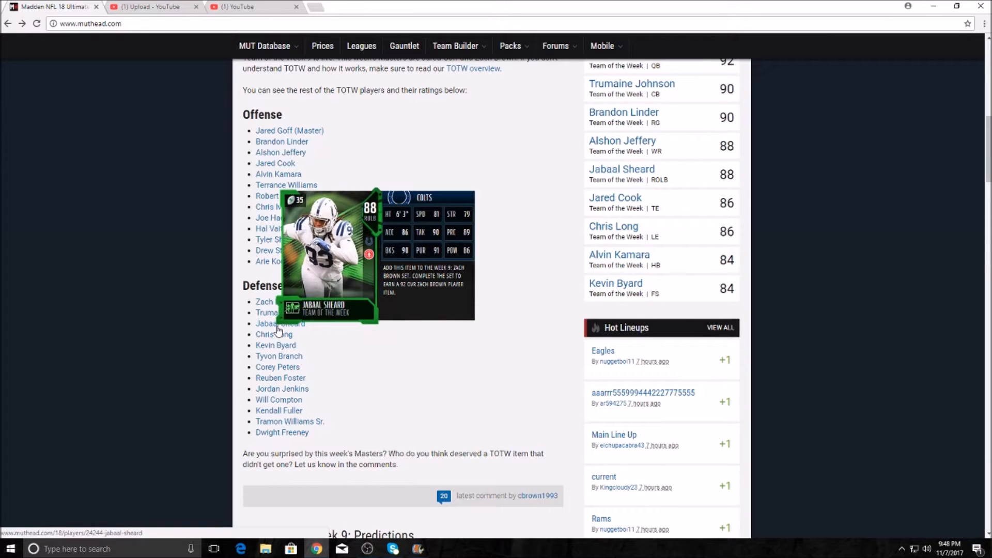
click(280, 323)
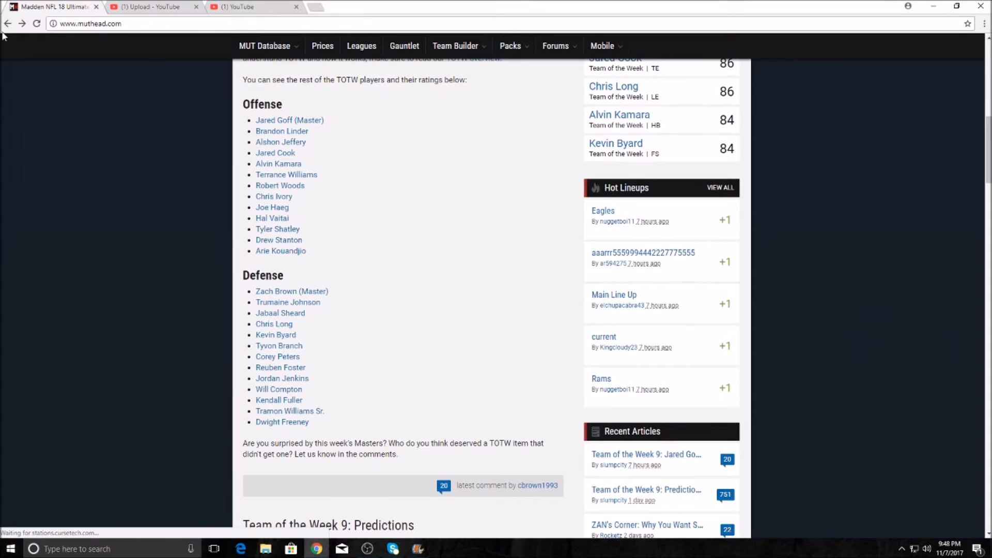
mouse_move(289, 313)
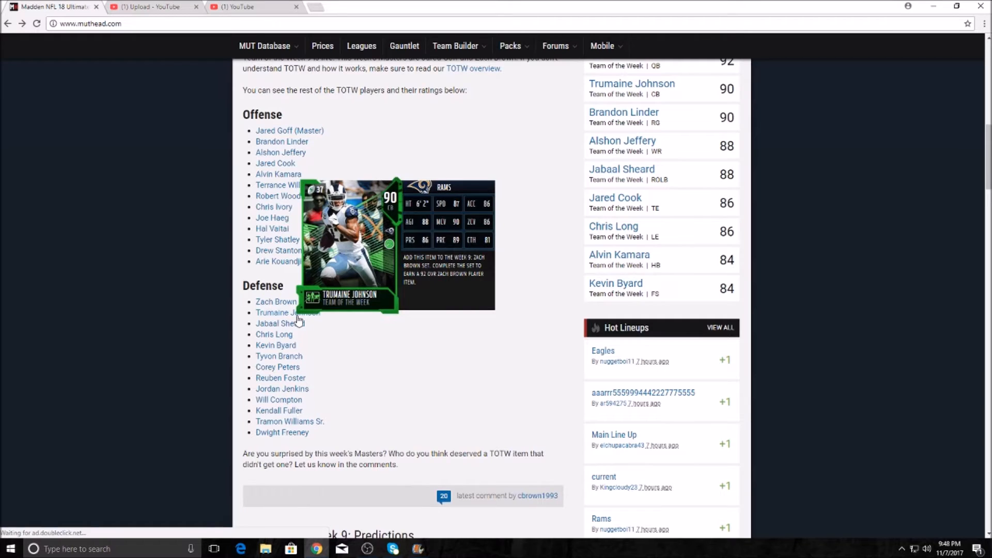
click(287, 312)
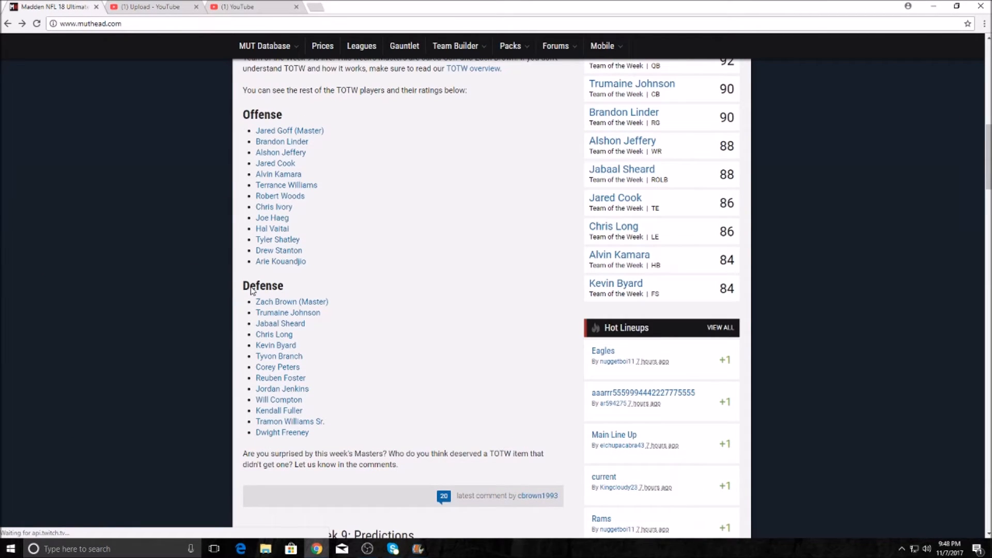
mouse_move(359, 300)
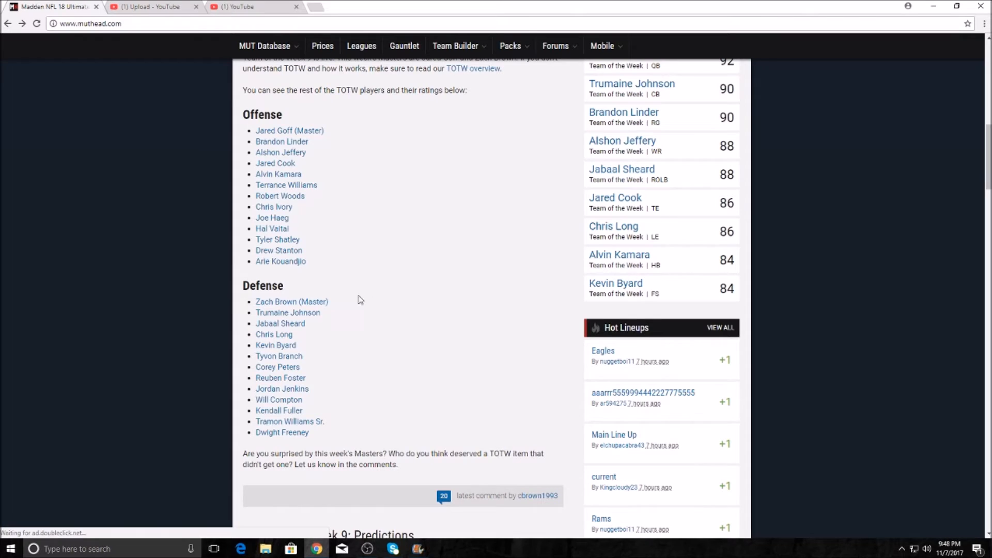
mouse_move(289, 130)
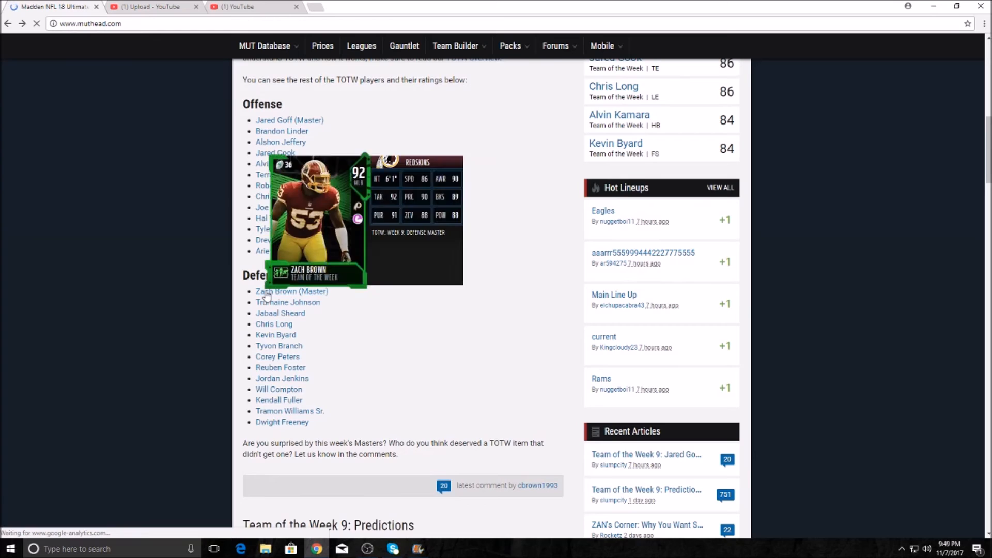
Scroll to Zach Brown's 92-rated Redskins Defense Master card in the Defense list
scroll(down, 3)
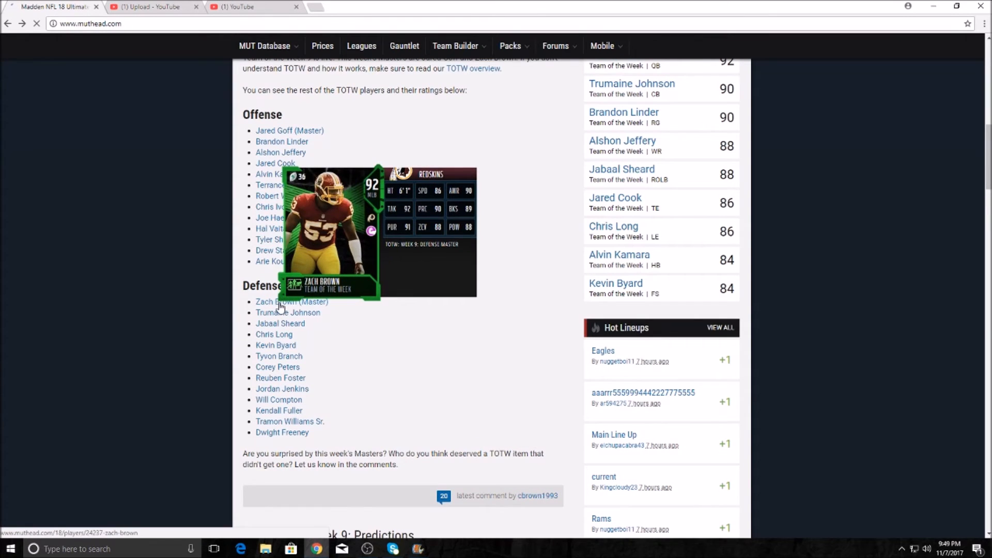
Open Zach Brown's Team of the Week player page and scroll to his ratings and attributes
click(290, 301)
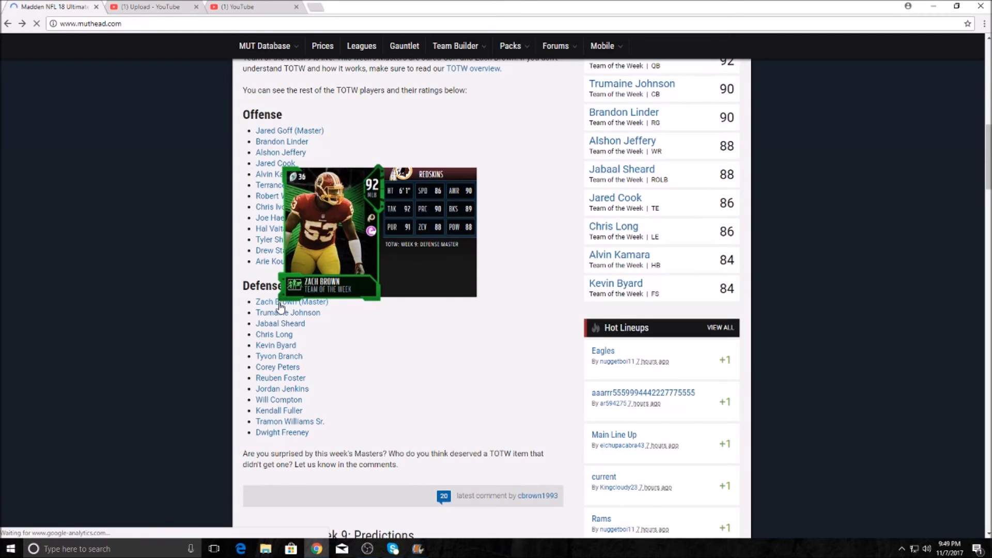
click(289, 302)
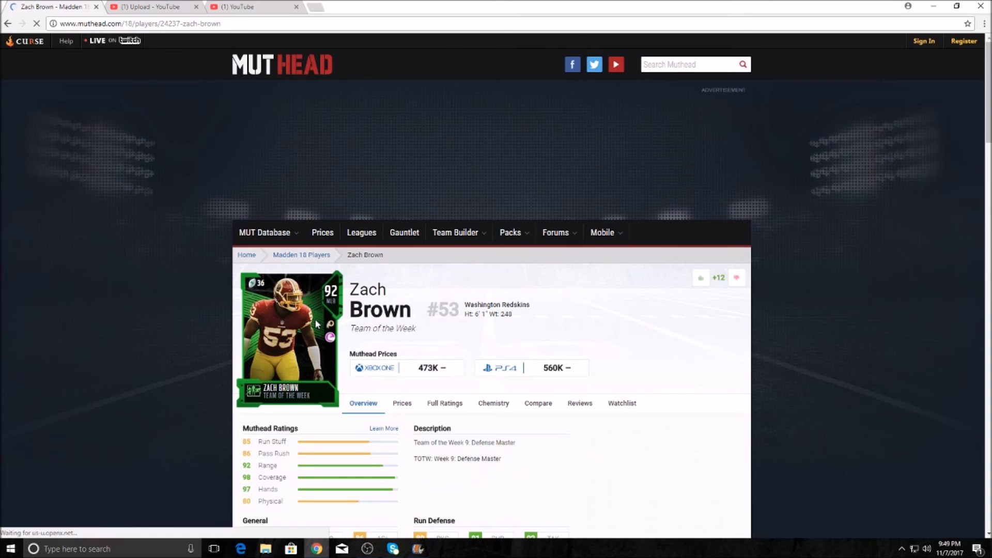
scroll(down, 3)
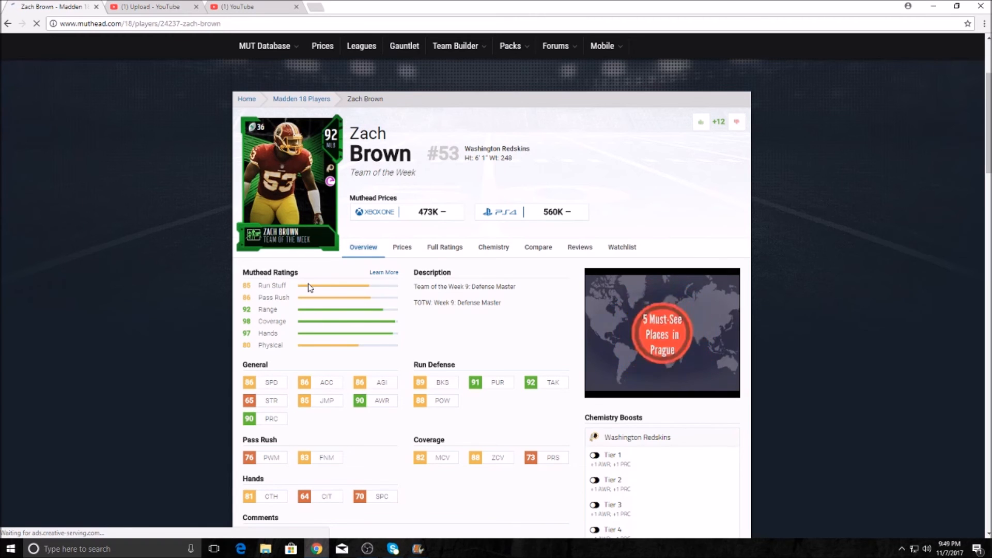
scroll(down, 3)
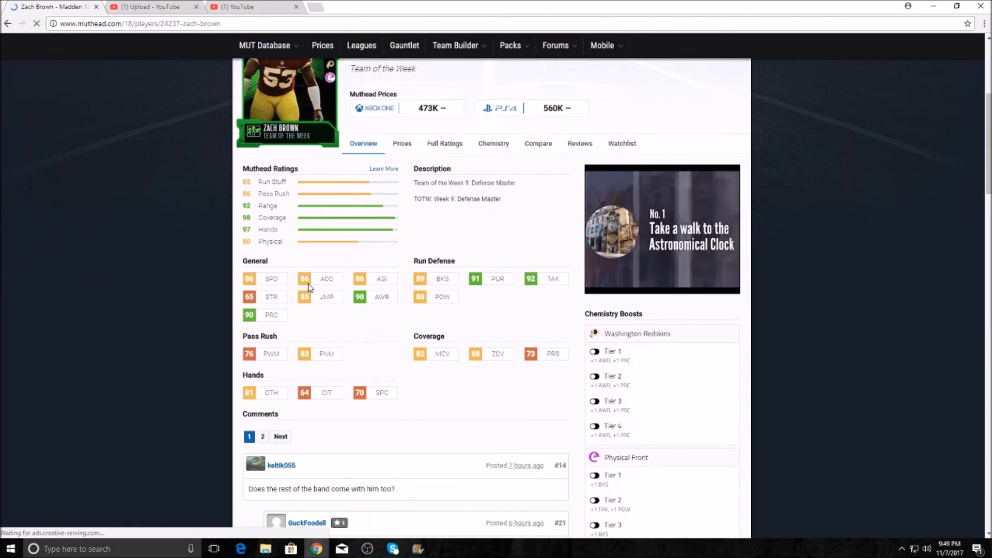